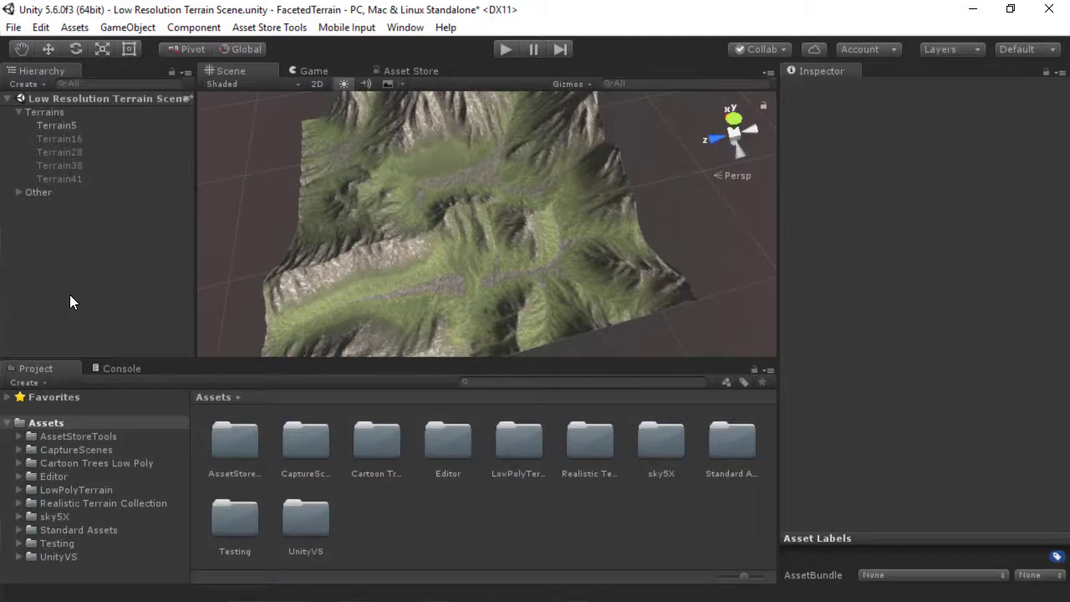
pyautogui.moveTo(502, 247)
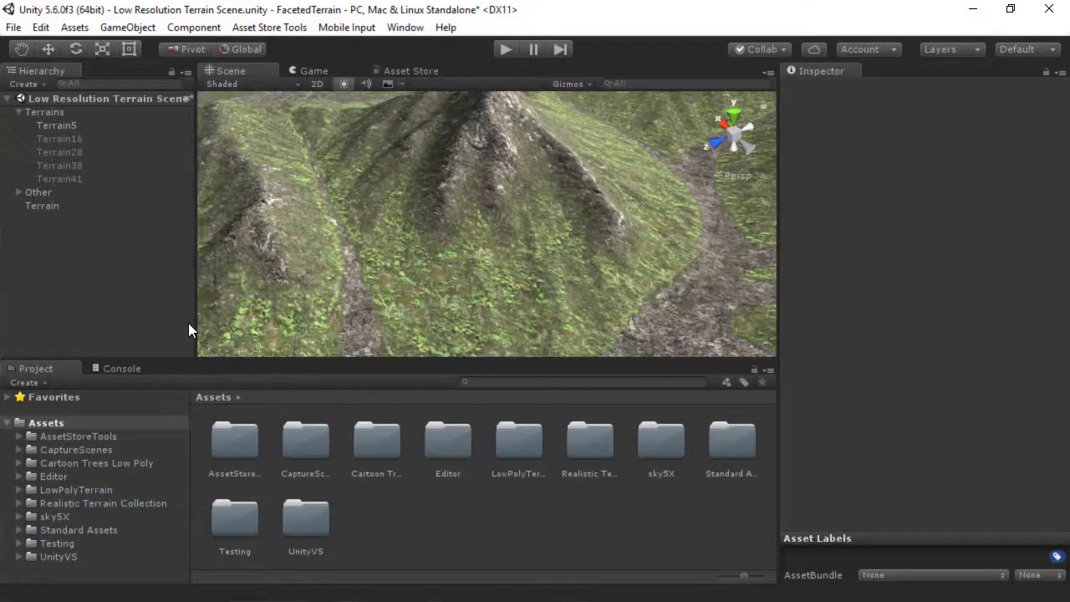
# - Set the new low poly Terrain's Position X to 3000 to match Terrain5
pyautogui.click(42, 205)
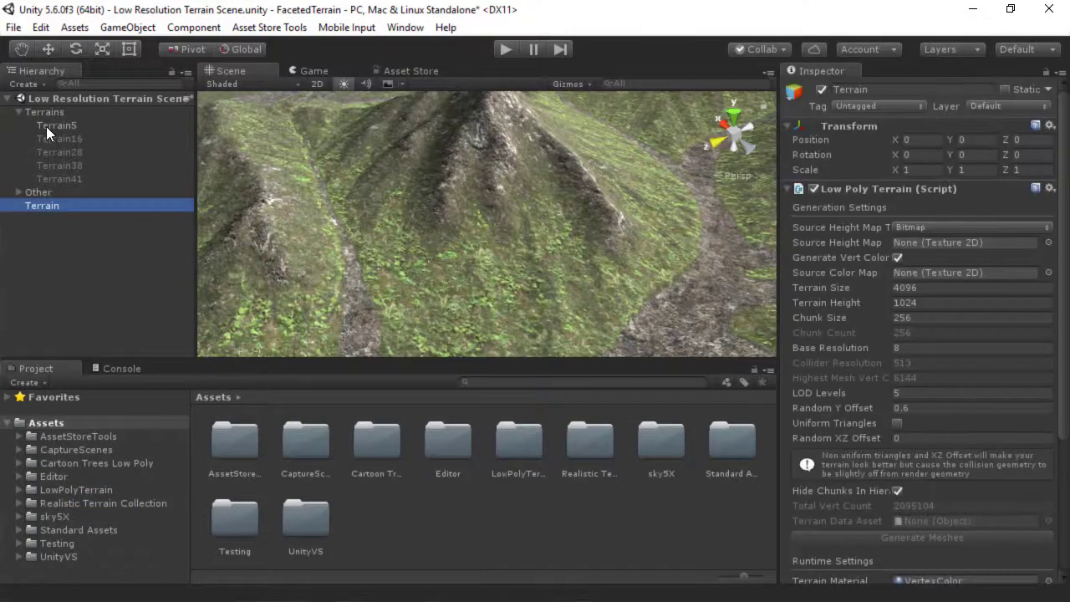
pyautogui.click(55, 125)
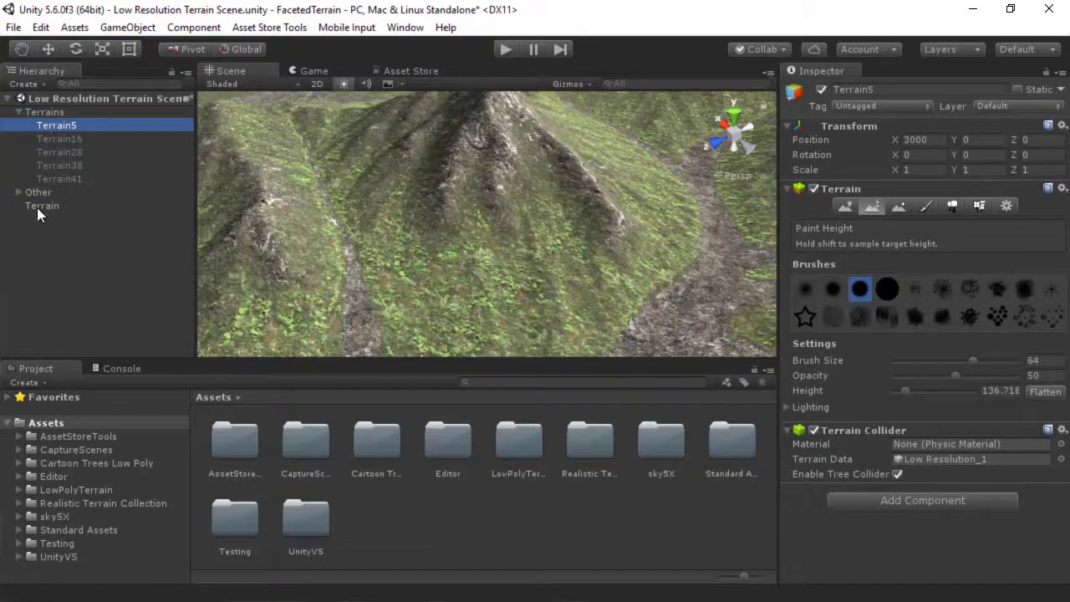
pyautogui.click(42, 206)
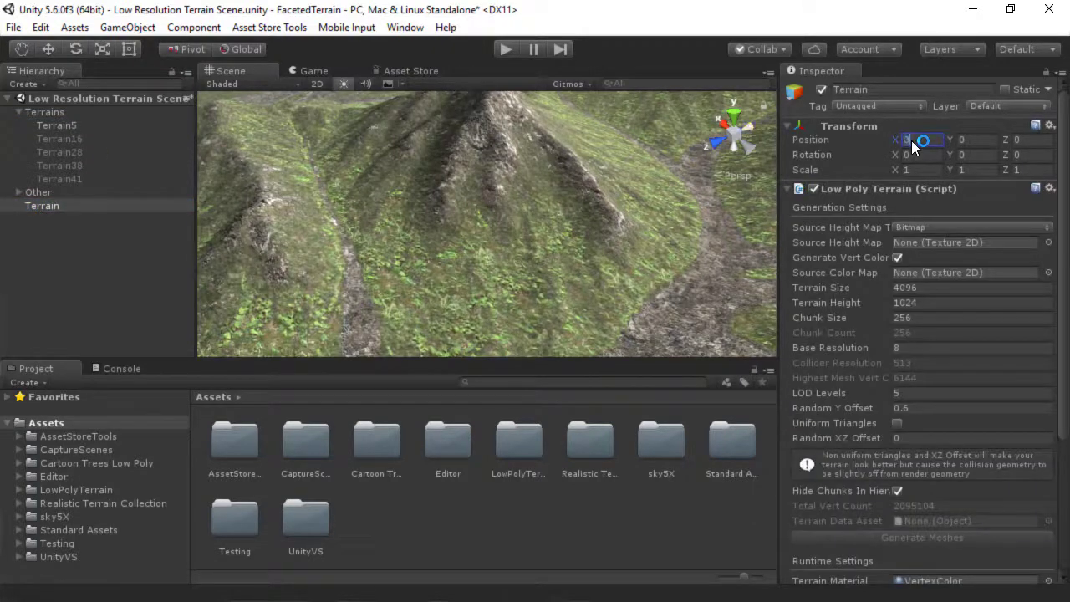
pyautogui.write('3000')
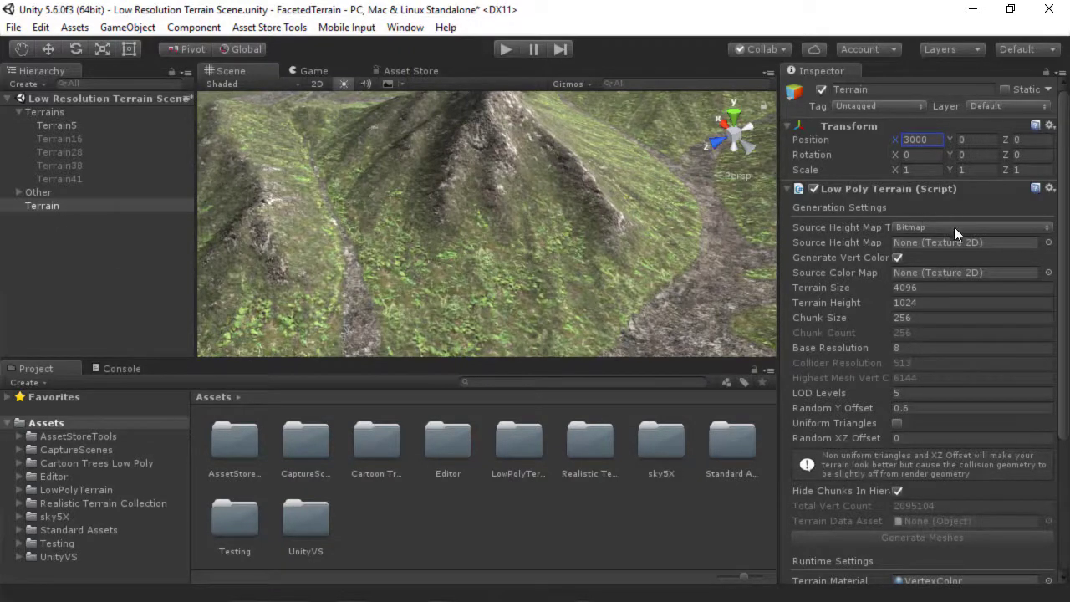
# - Use Terrain5 as the height map source, set chunk size 250, and generate the meshes
pyautogui.click(970, 227)
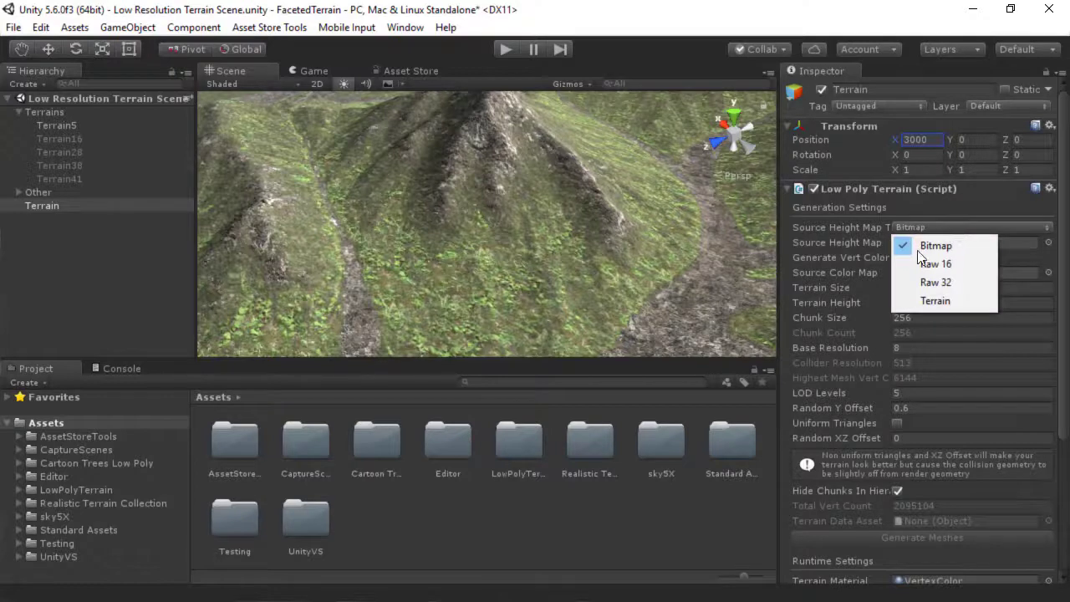
pyautogui.click(935, 301)
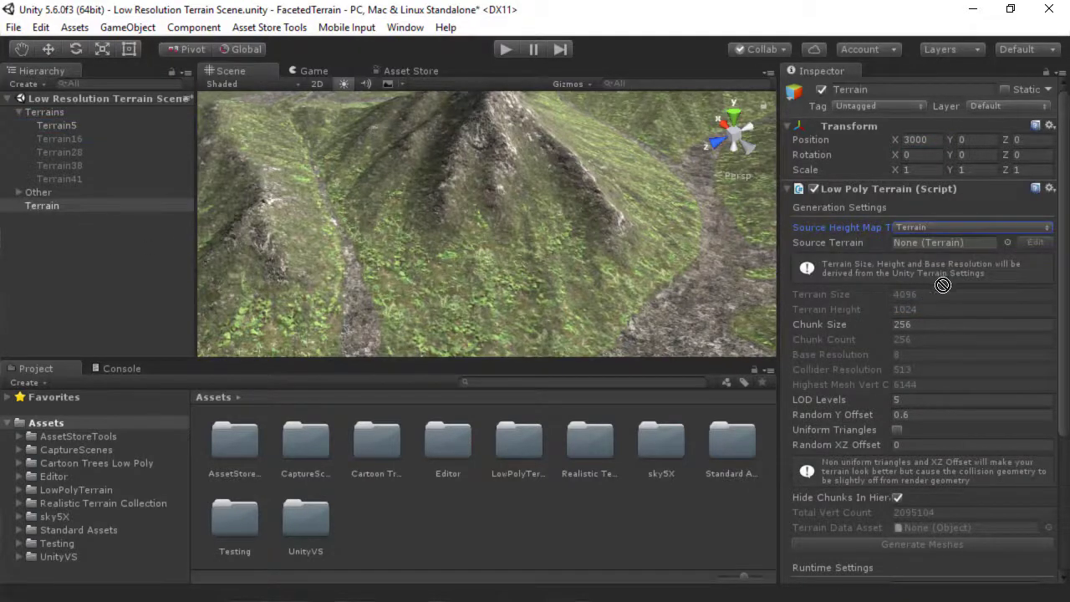
pyautogui.click(943, 242)
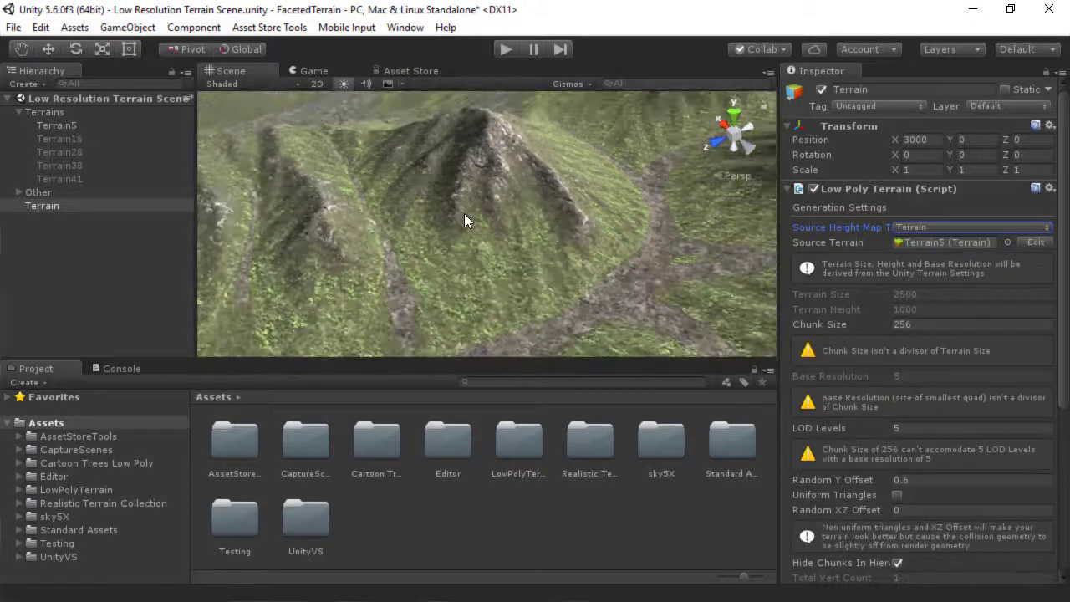
pyautogui.moveTo(468, 220); pyautogui.dragTo(412, 229)
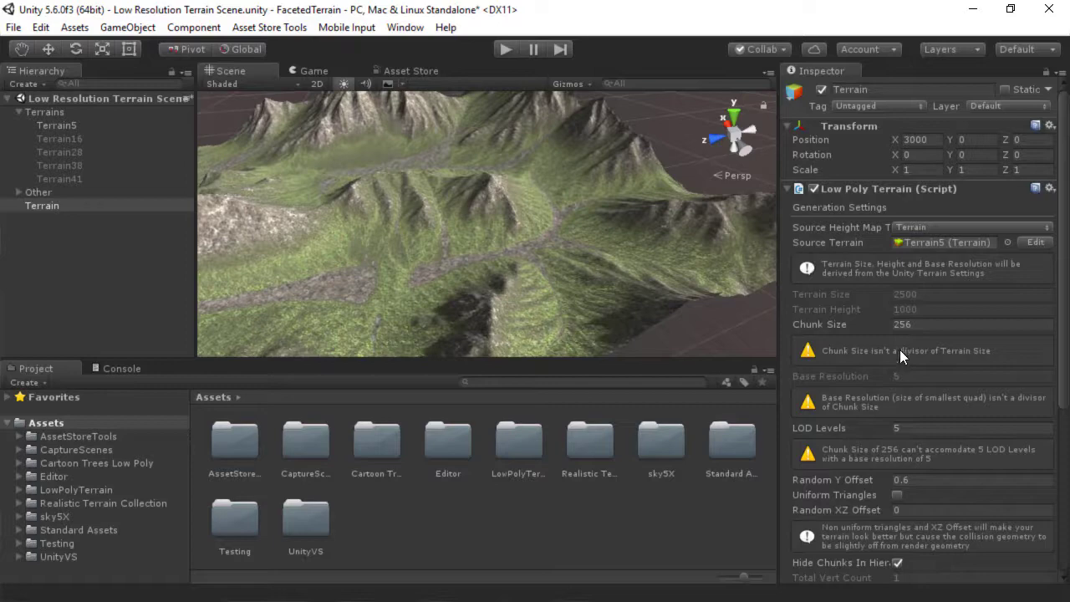
pyautogui.write('250')
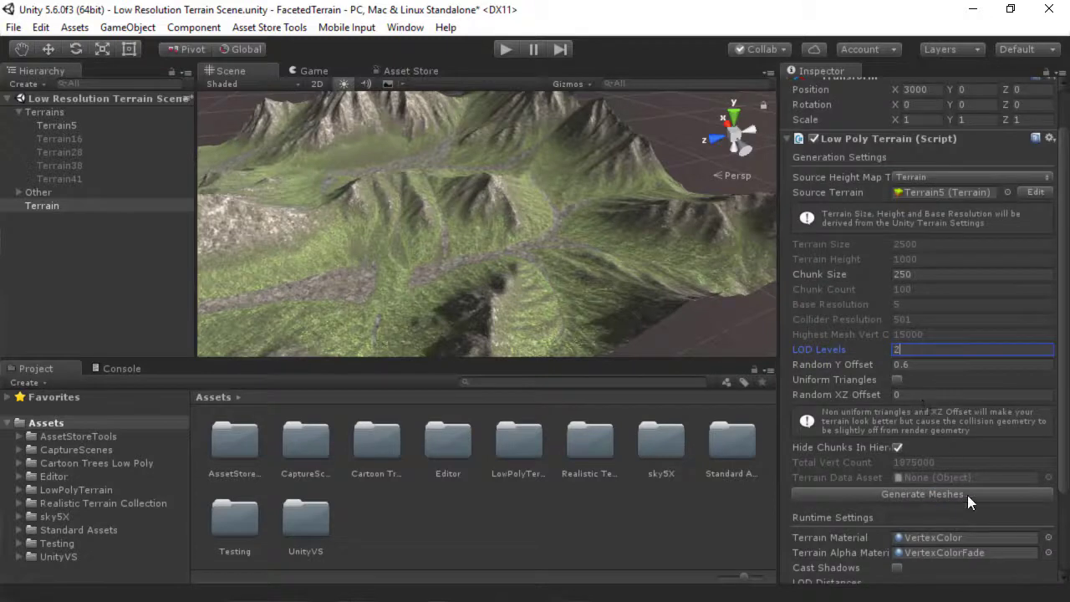
pyautogui.click(924, 495)
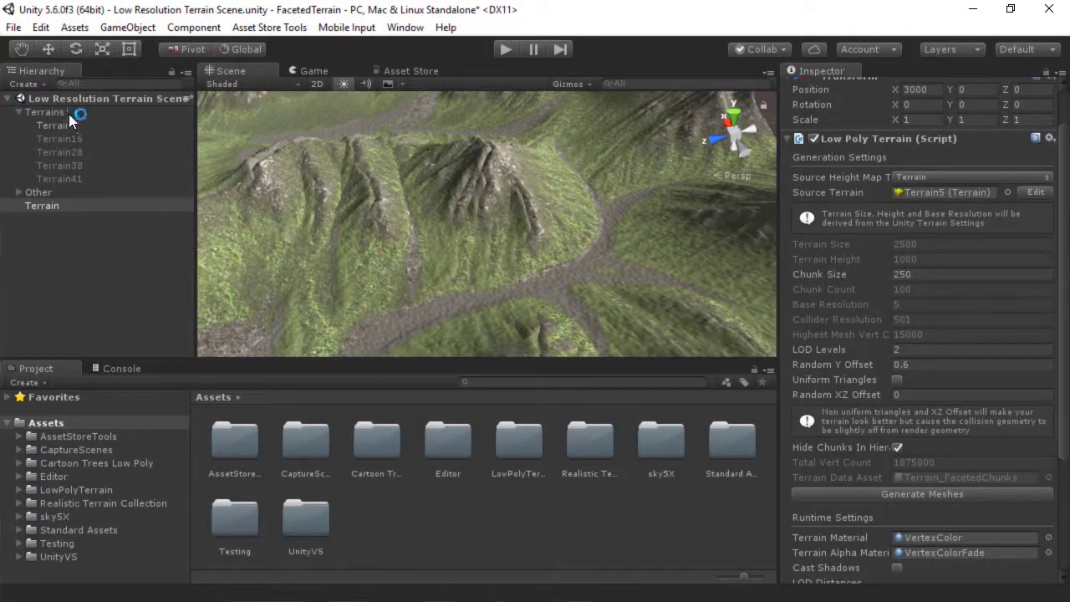
# - Select Terrain5 and choose the Raise/Lower Terrain tool to sculpt a hill
pyautogui.click(55, 123)
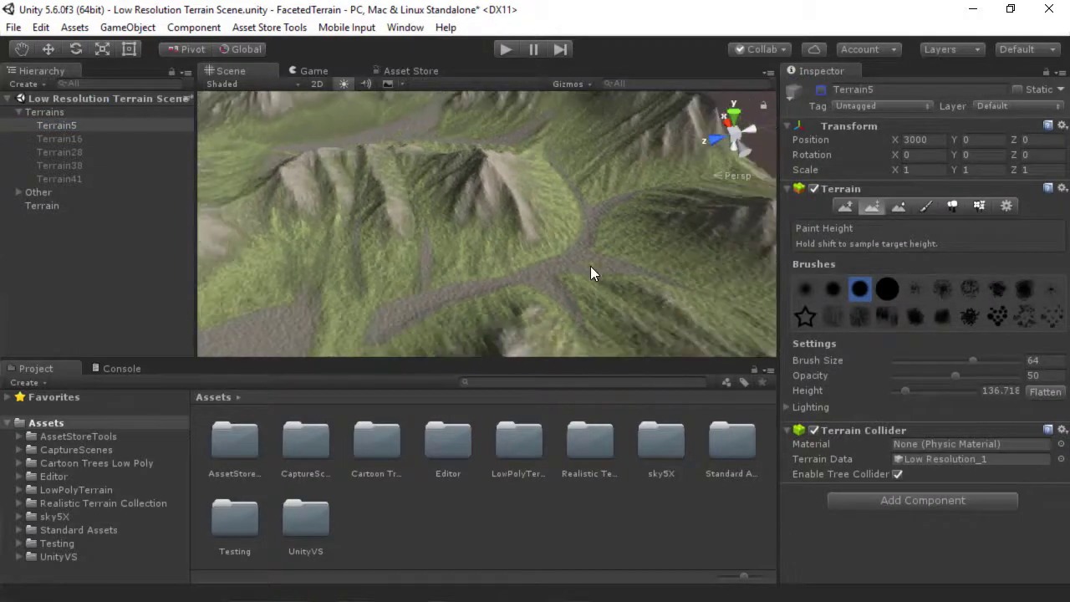
pyautogui.moveTo(593, 271); pyautogui.dragTo(575, 149)
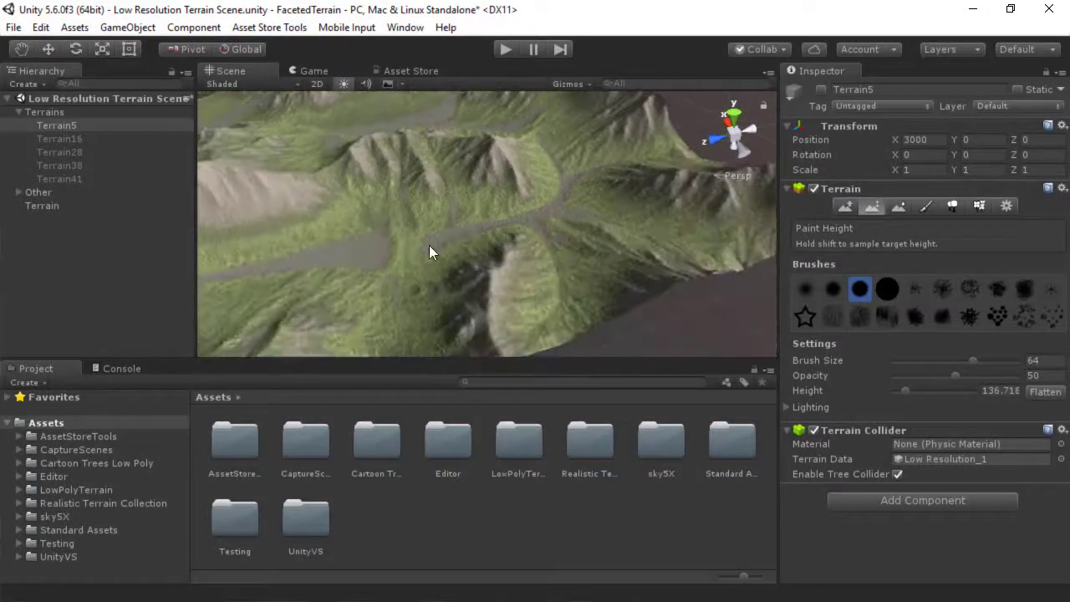
pyautogui.click(42, 204)
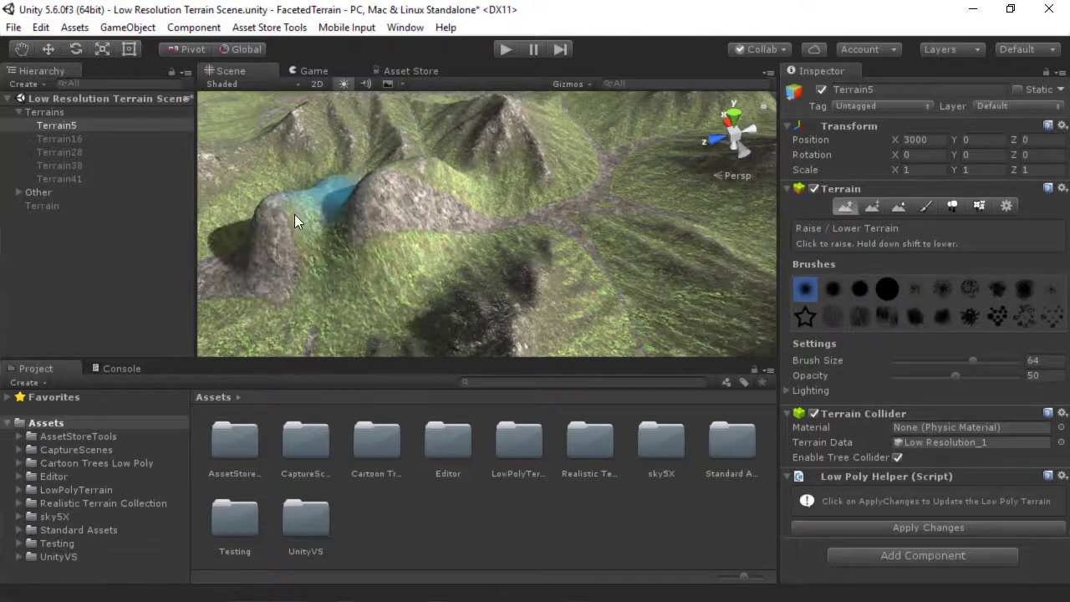
# - Raise the hill higher, then switch to the Paint Texture tool
pyautogui.moveTo(297, 221); pyautogui.dragTo(482, 221)
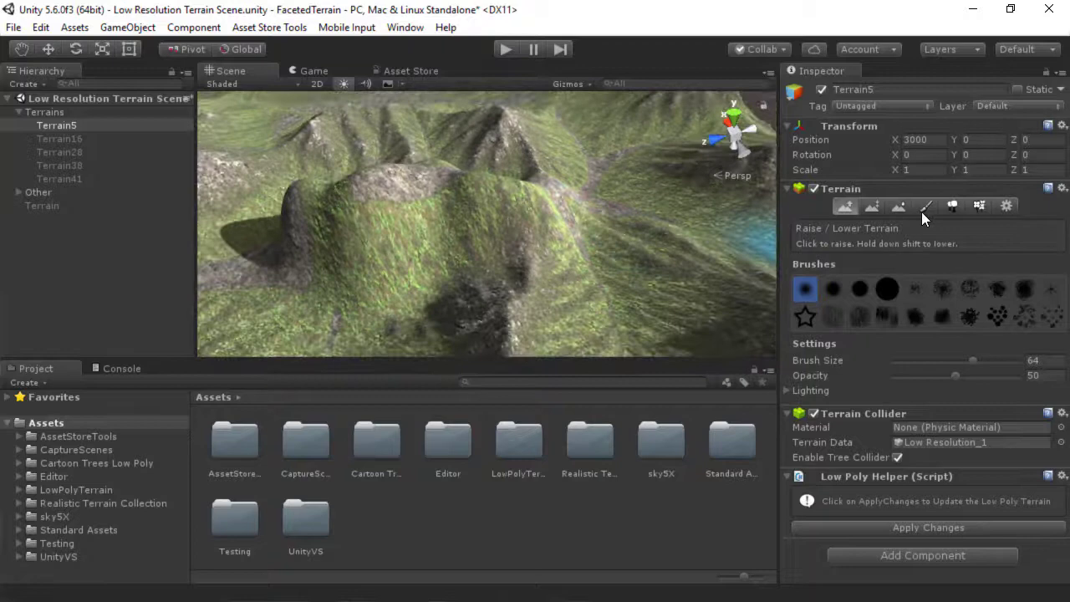
pyautogui.click(919, 205)
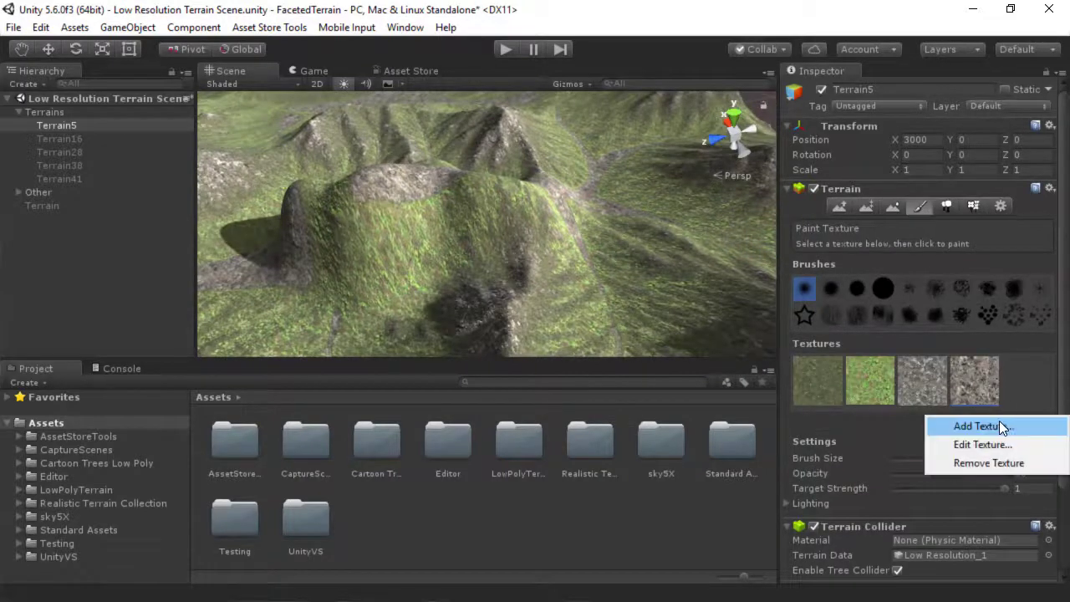
# - Add a new red texture to Terrain5's paintable texture palette
pyautogui.click(976, 426)
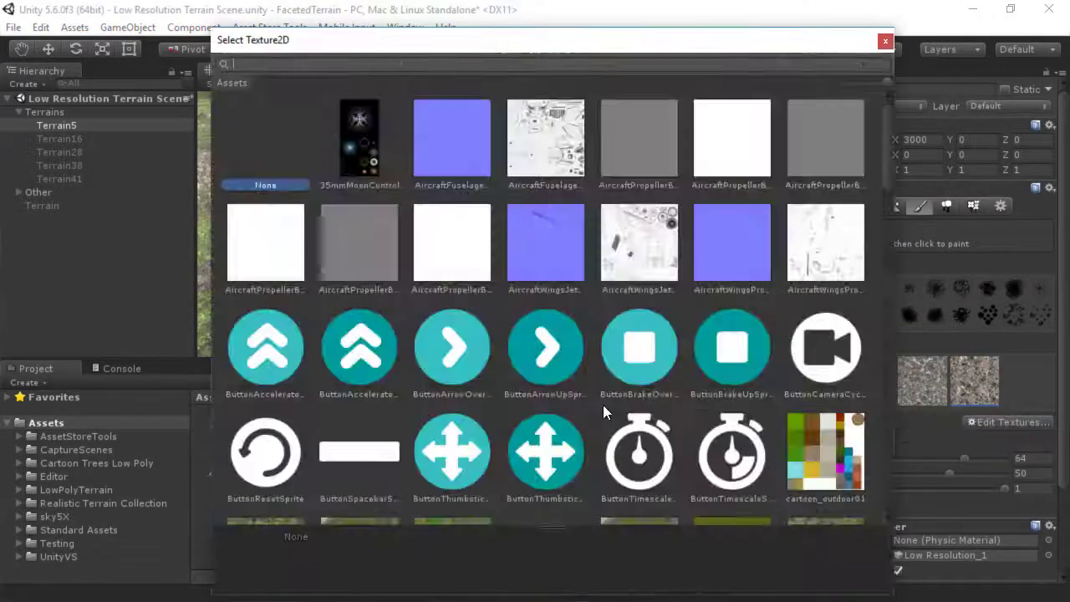
pyautogui.scroll(-3)
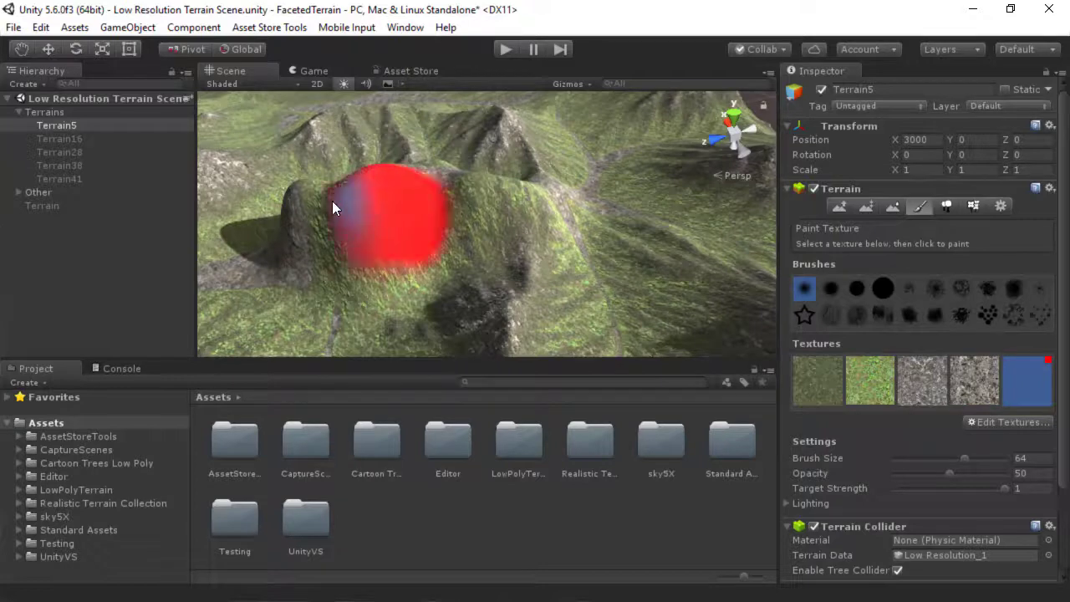
# - Brush the red texture over the hill ridge in the Scene view
pyautogui.moveTo(351, 217); pyautogui.dragTo(660, 247)
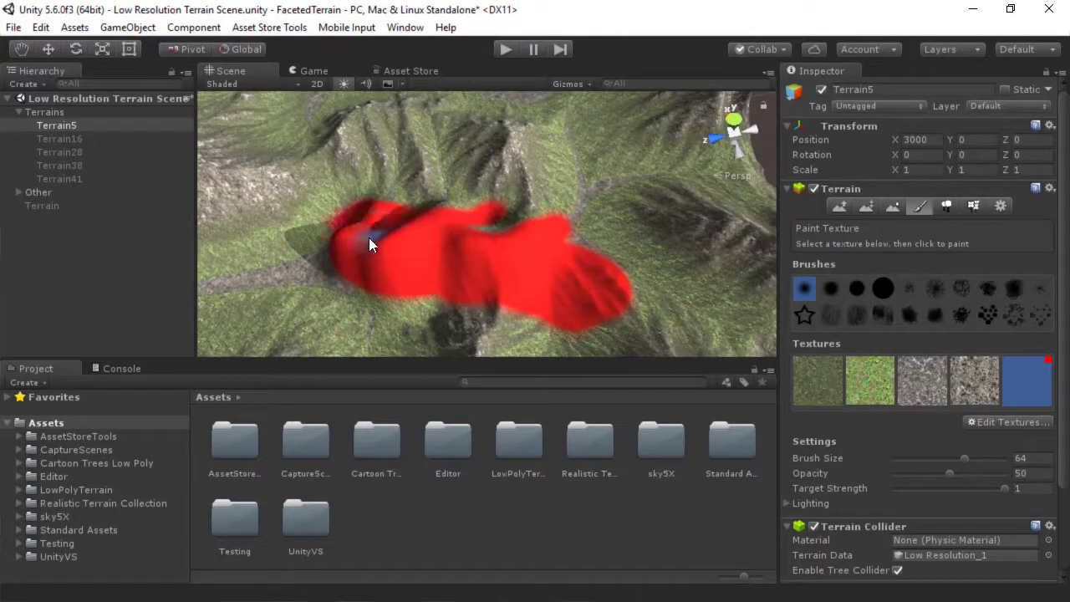
pyautogui.moveTo(371, 243); pyautogui.dragTo(585, 243)
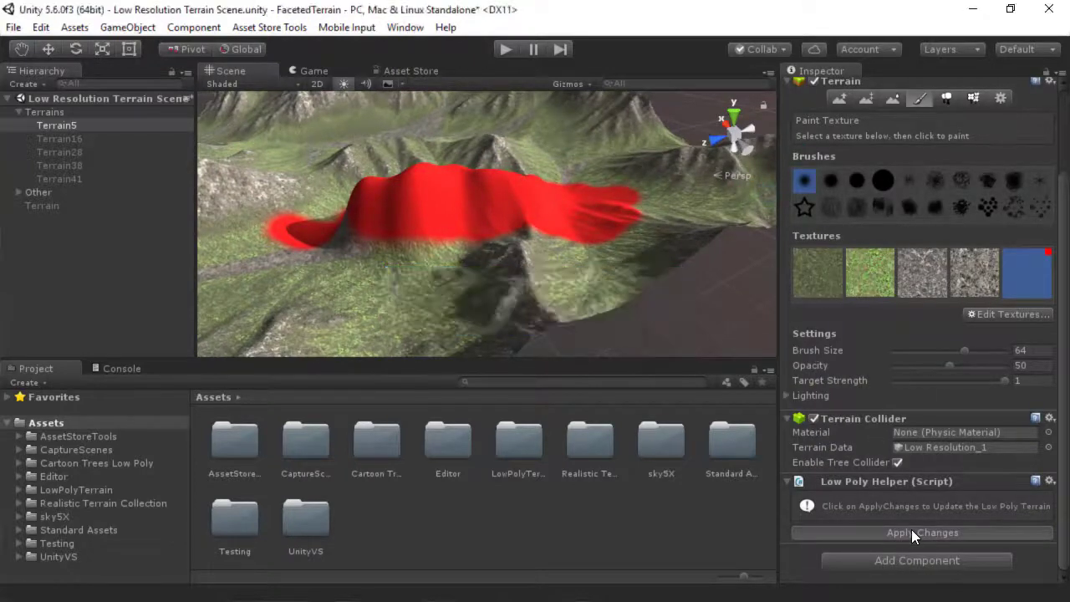
# - Apply Changes on the Low Poly Helper and inspect the red hill
pyautogui.click(913, 532)
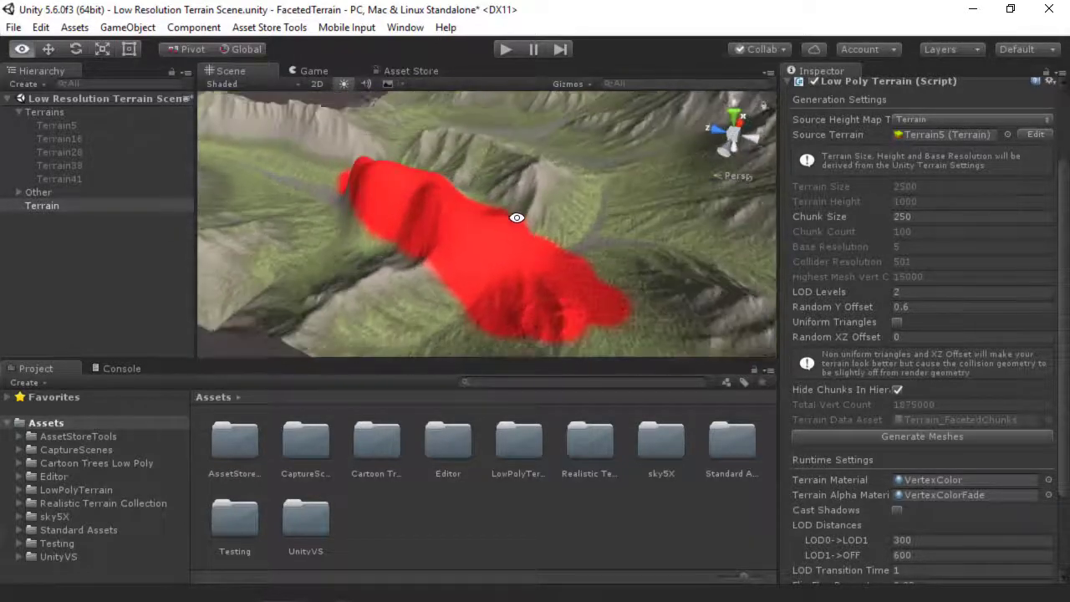
pyautogui.moveTo(517, 218); pyautogui.dragTo(531, 267)
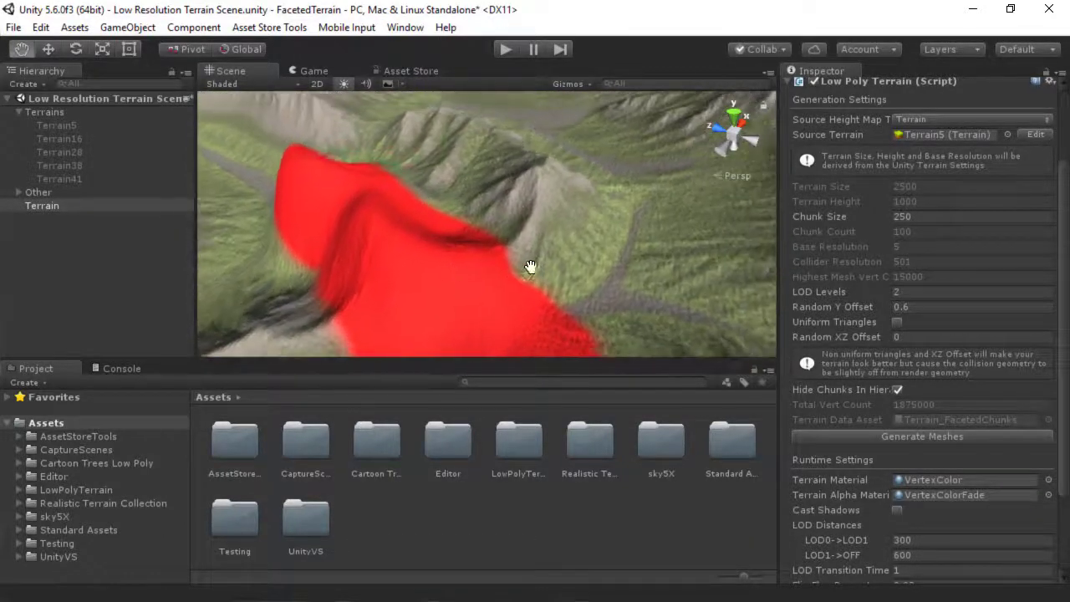